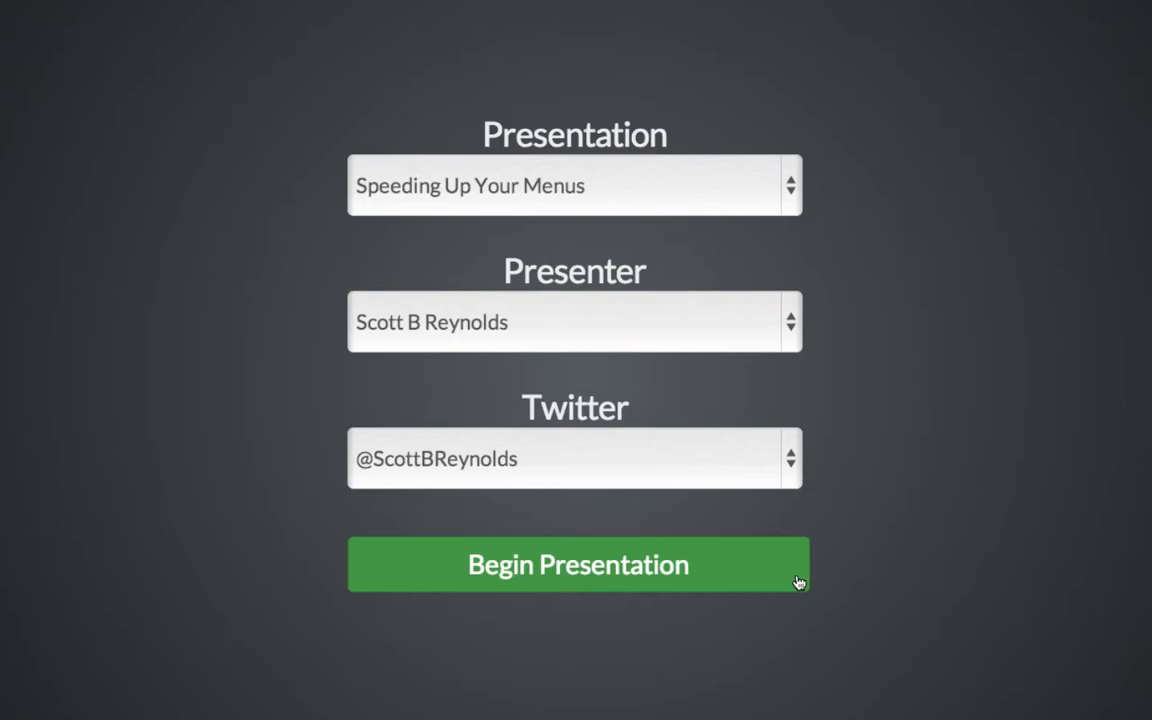
Step: Begin the Speeding Up Your Menus presentation from the title slide
click(578, 564)
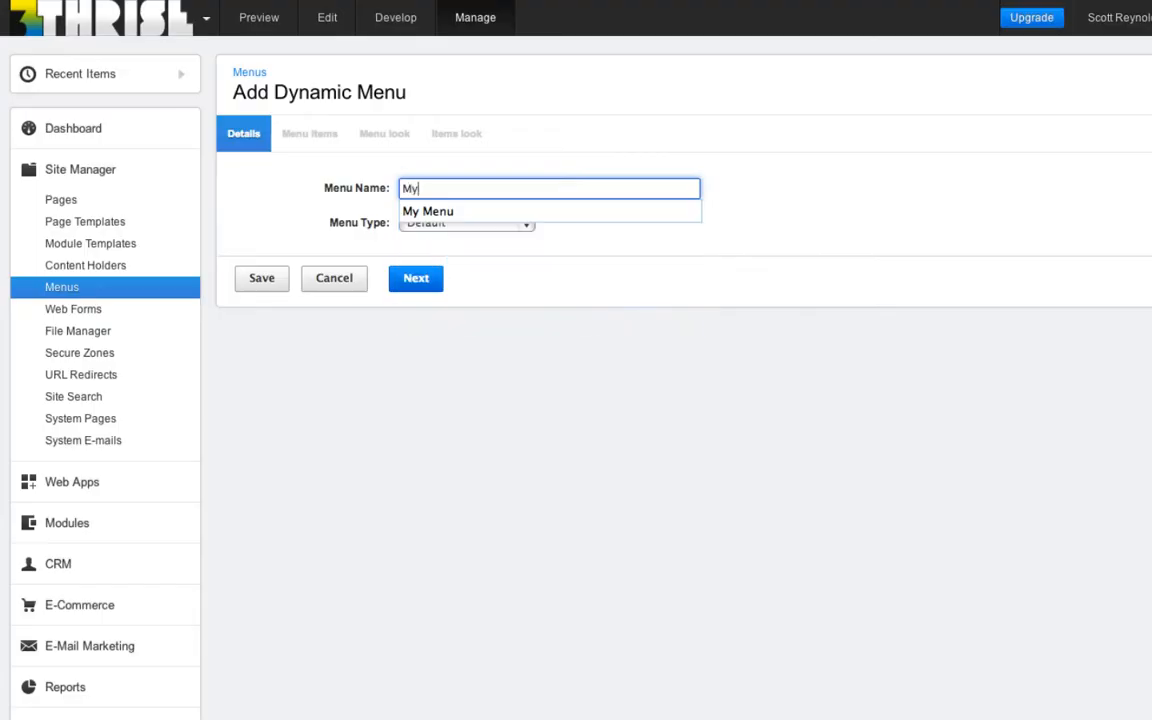
Step: Create the dynamic menu 'My Menu' and add item 'Link One' linked to a page
click(428, 211)
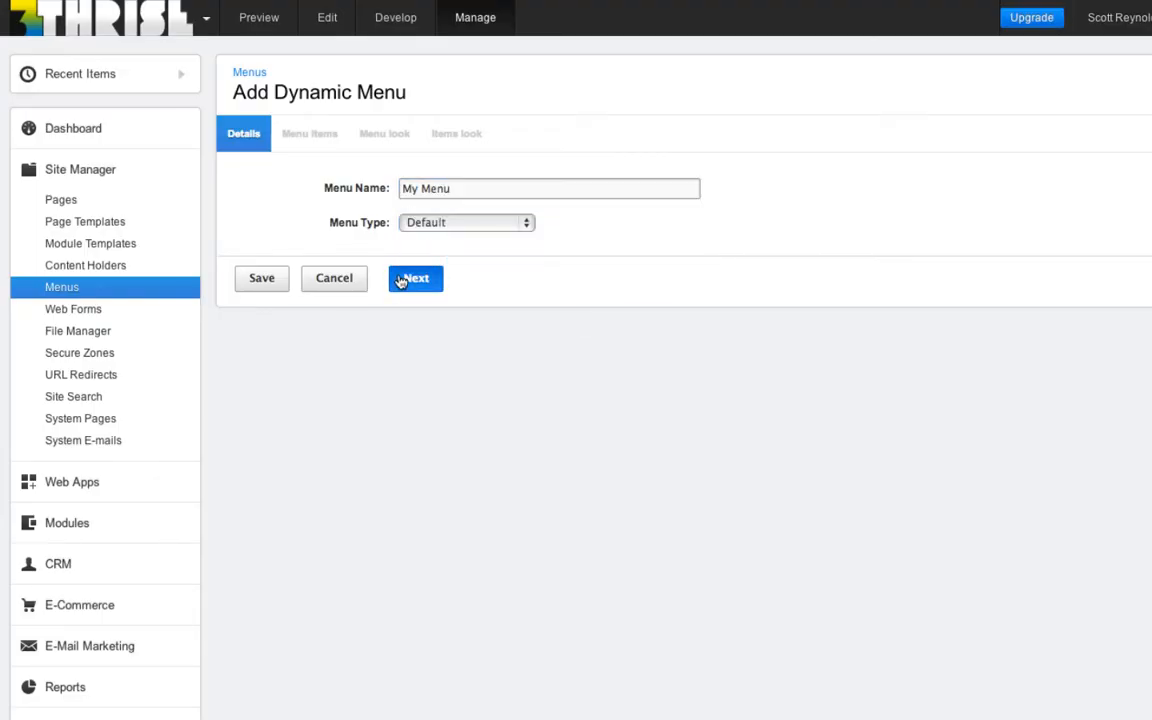
click(415, 278)
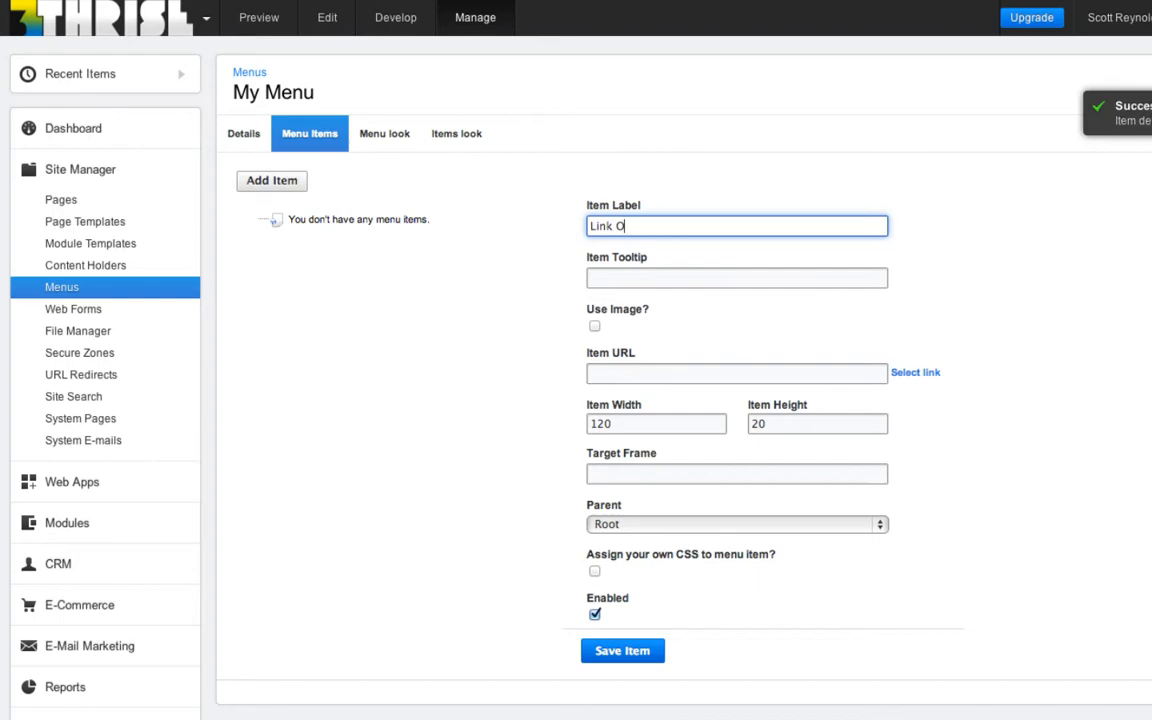
text(ne)
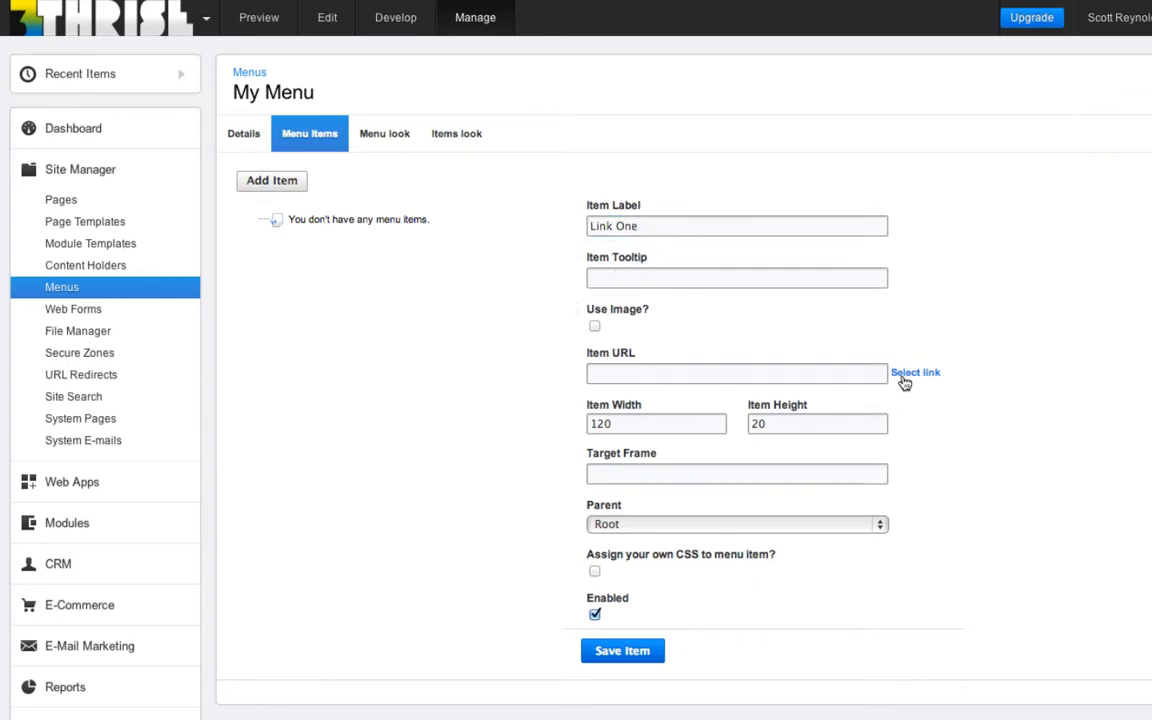
click(914, 372)
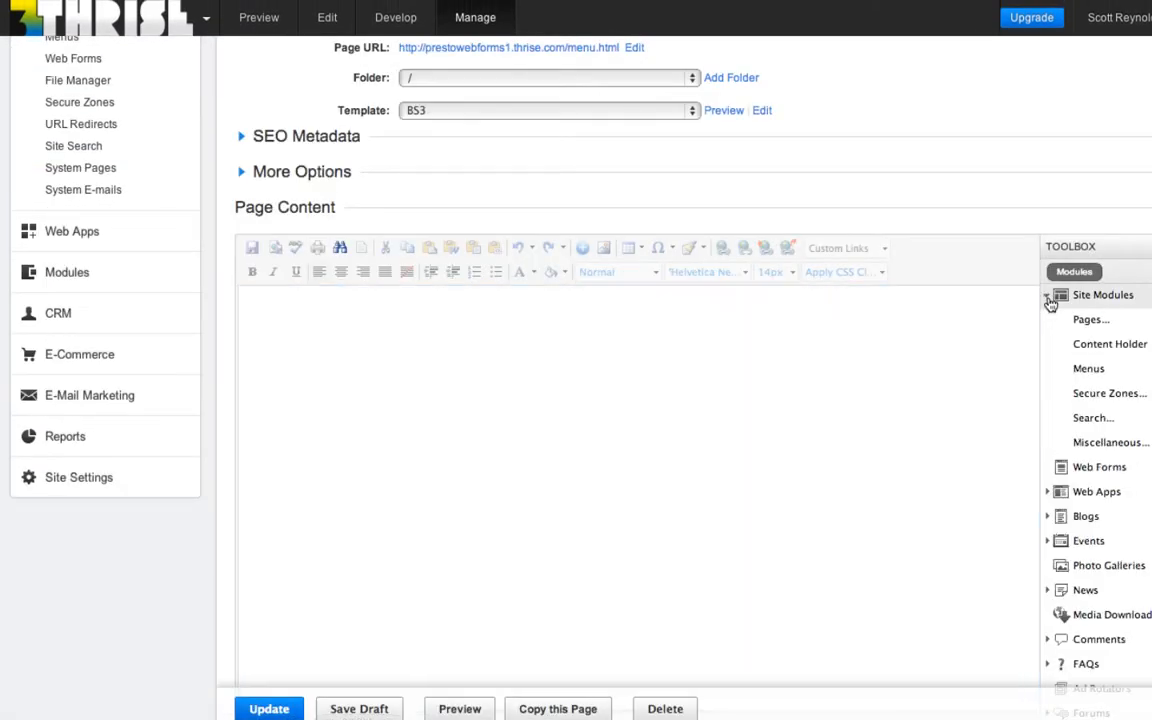
click(1088, 368)
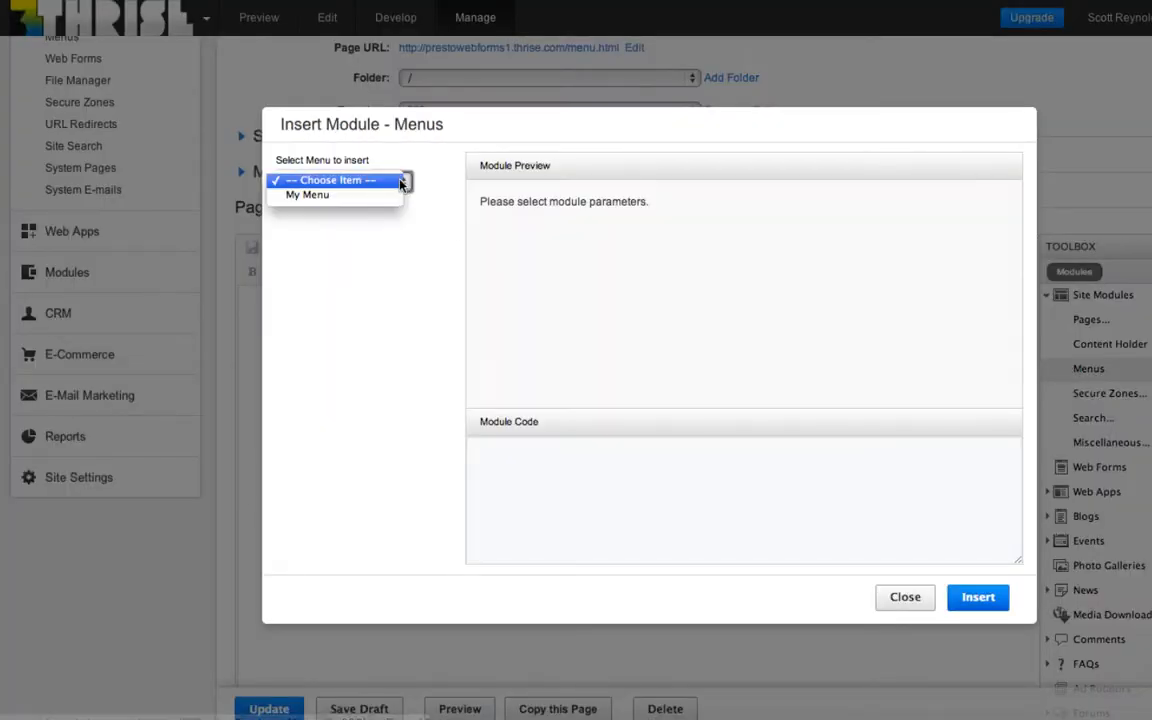
click(307, 194)
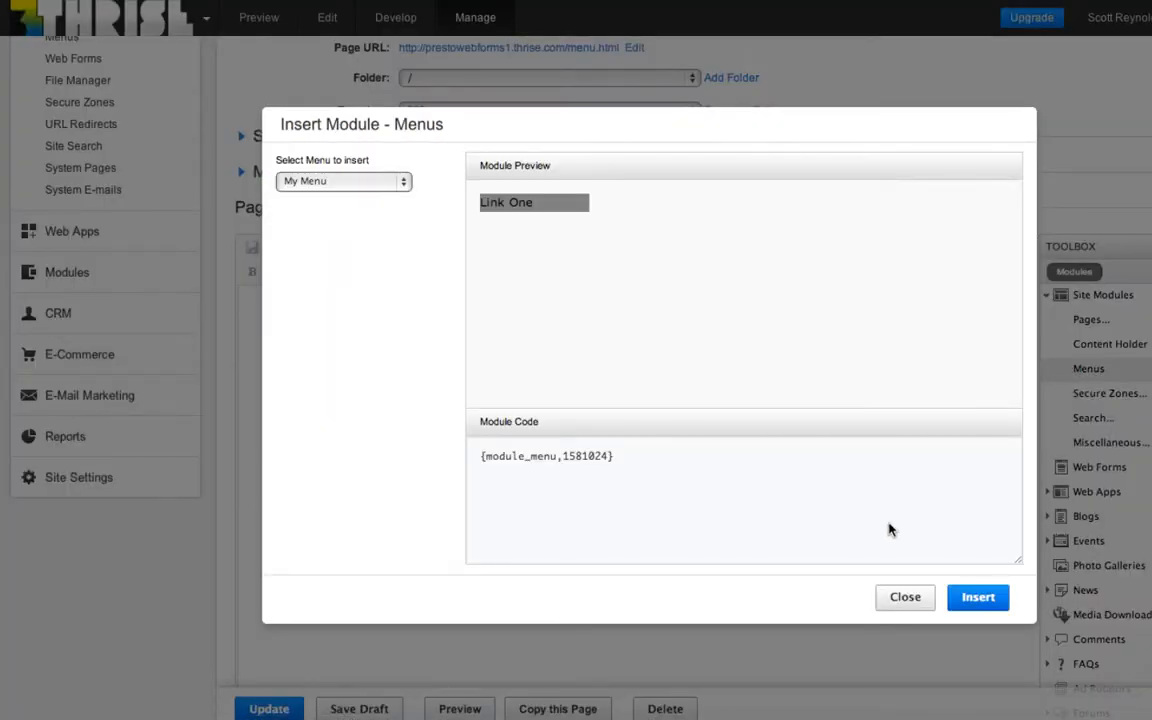
click(977, 596)
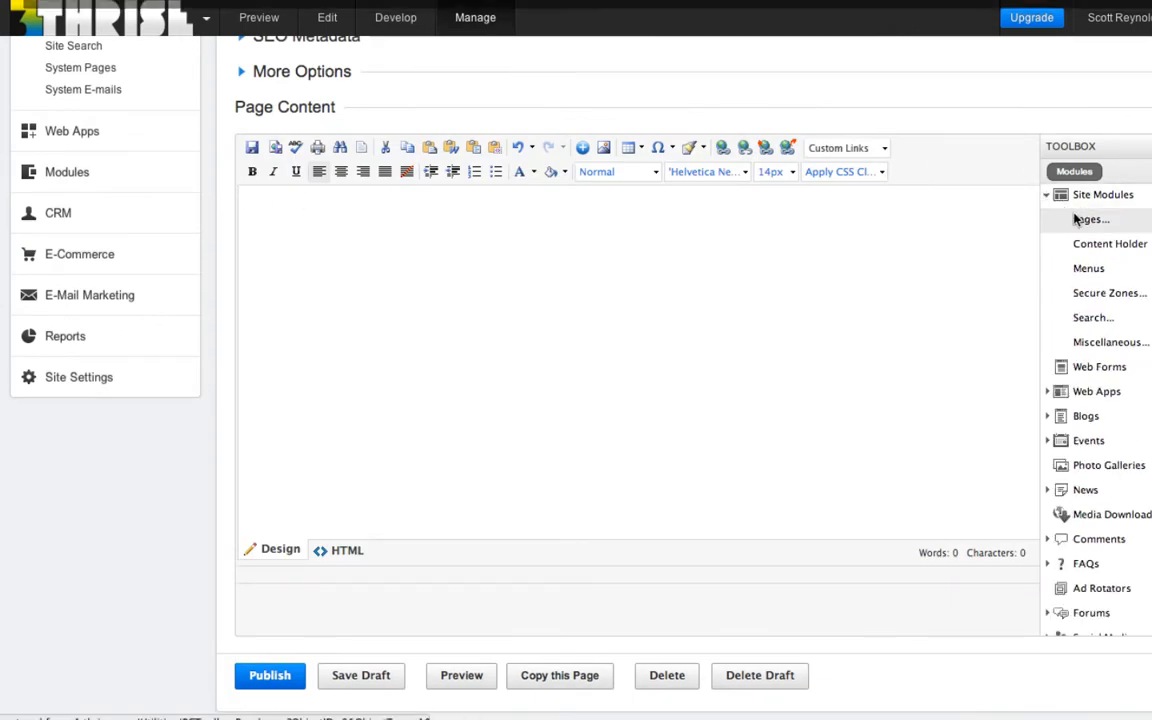
Step: Insert a Sitemap pages module listing all items into the page content
click(1090, 219)
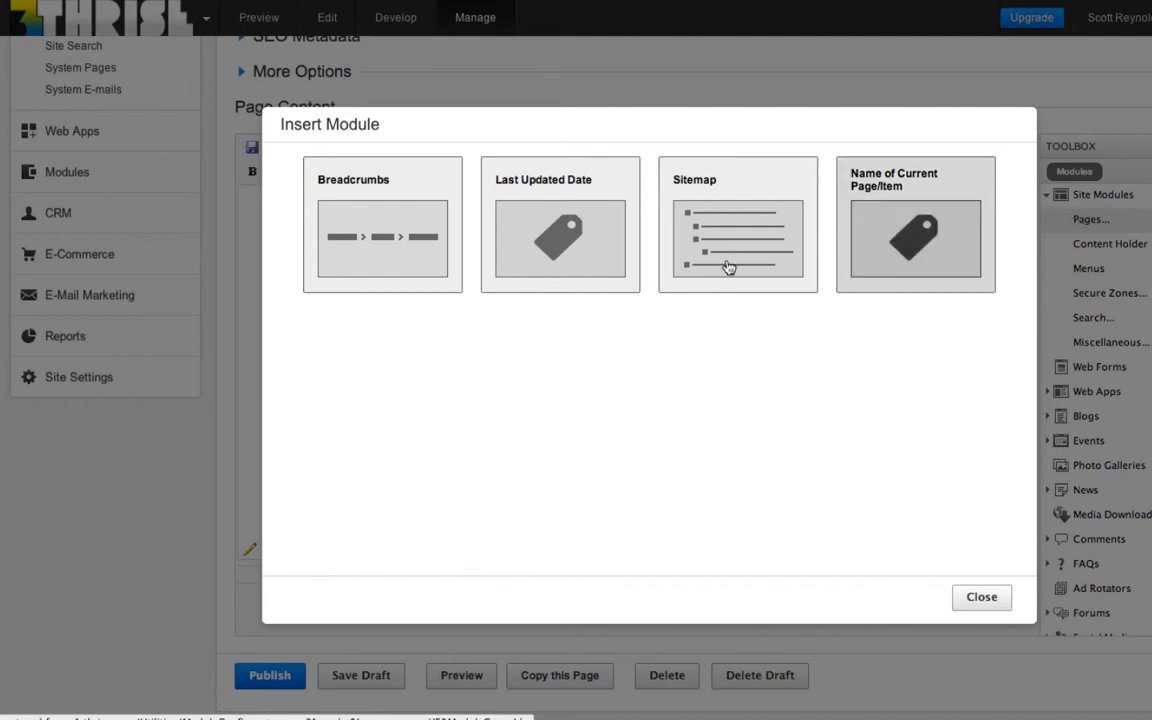
click(738, 238)
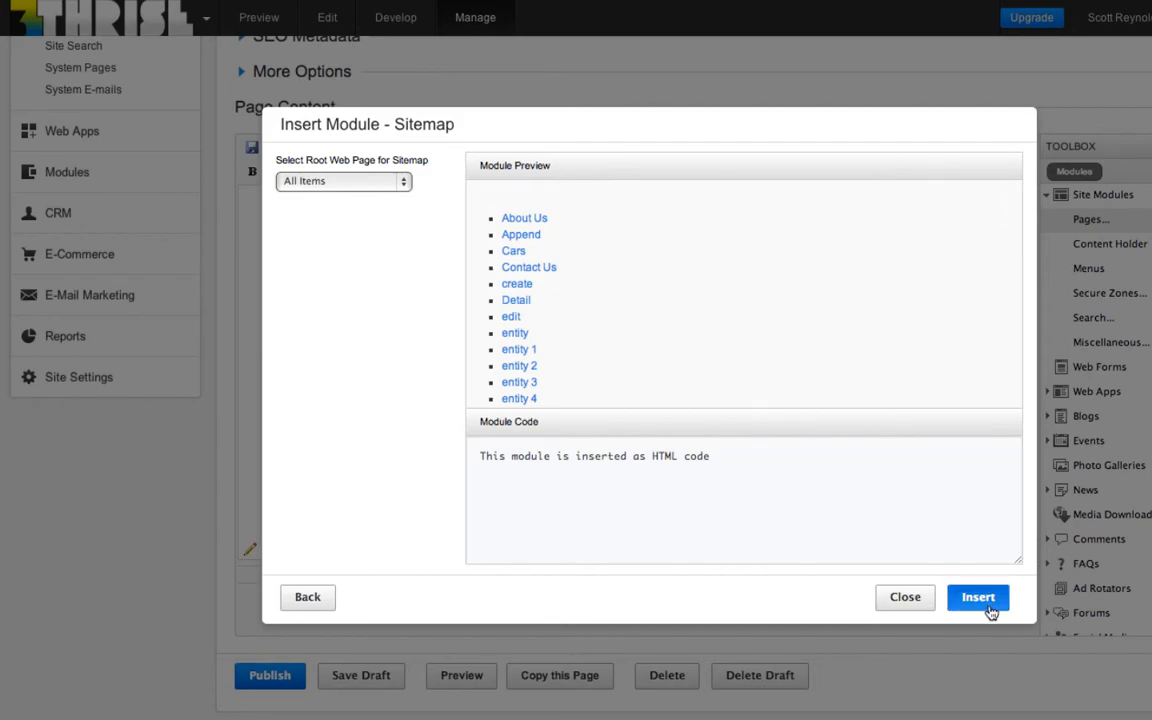
click(977, 597)
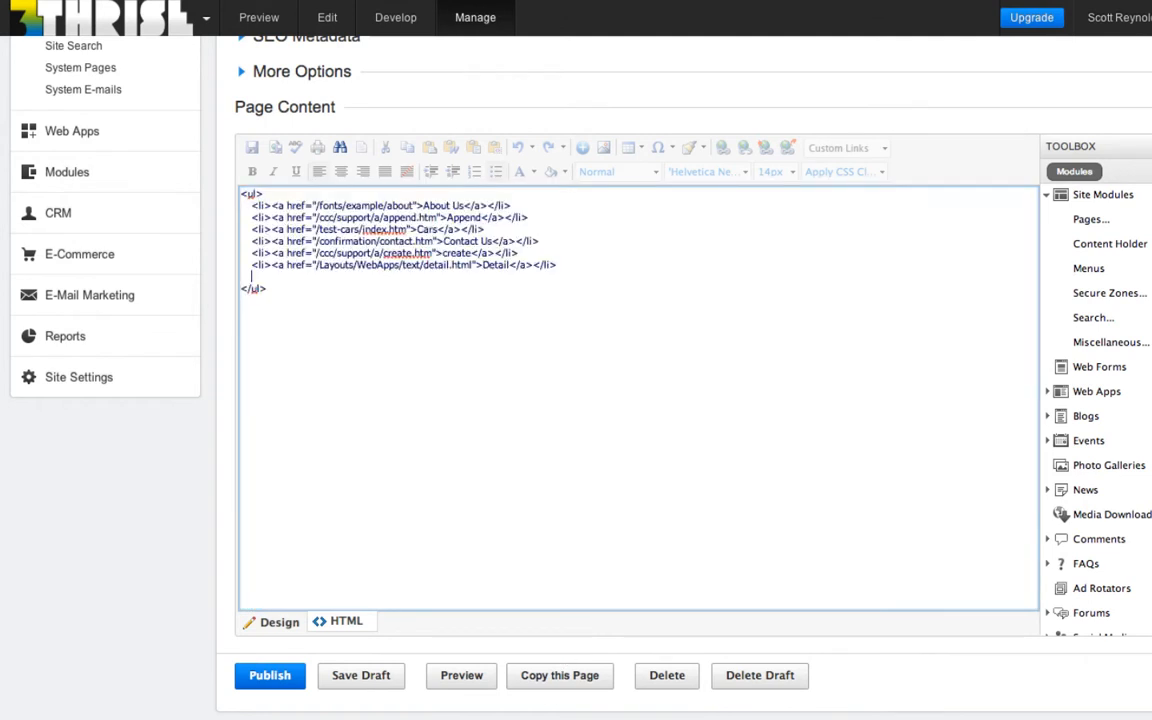
Step: Add class 'nav nav-pills nav-stacked' to the sitemap list and publish the page
text(class="nav nav-pills nav-stacked")
click(381, 205)
text( class="active")
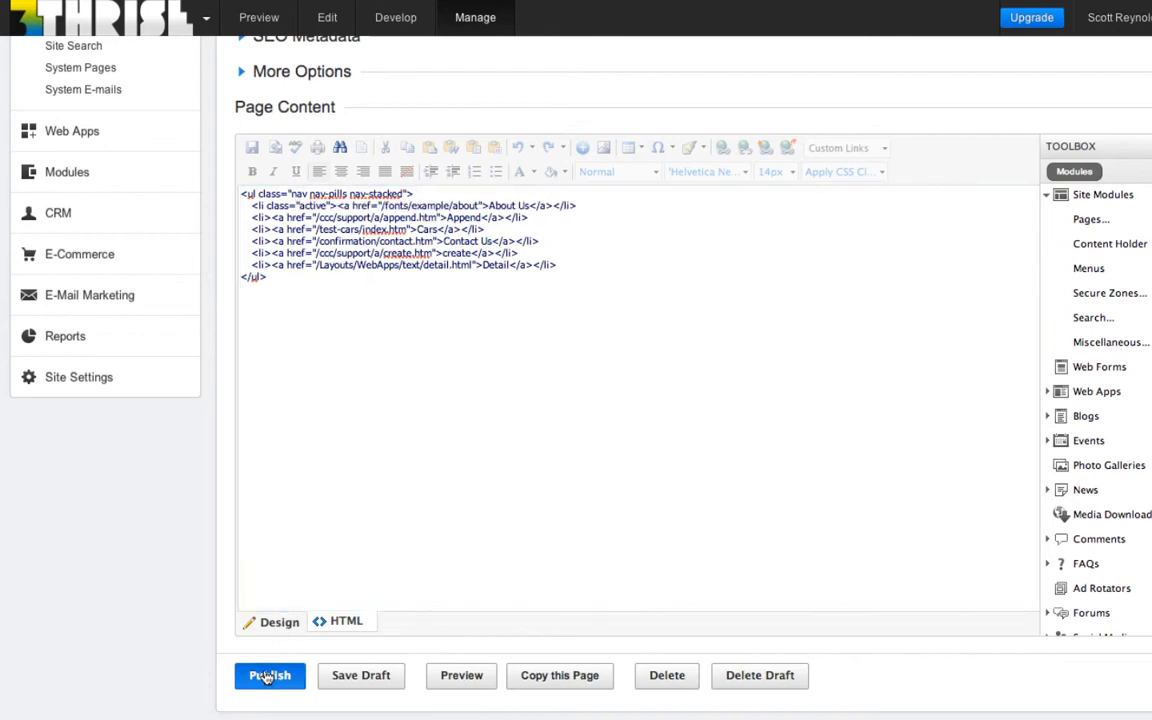
click(269, 675)
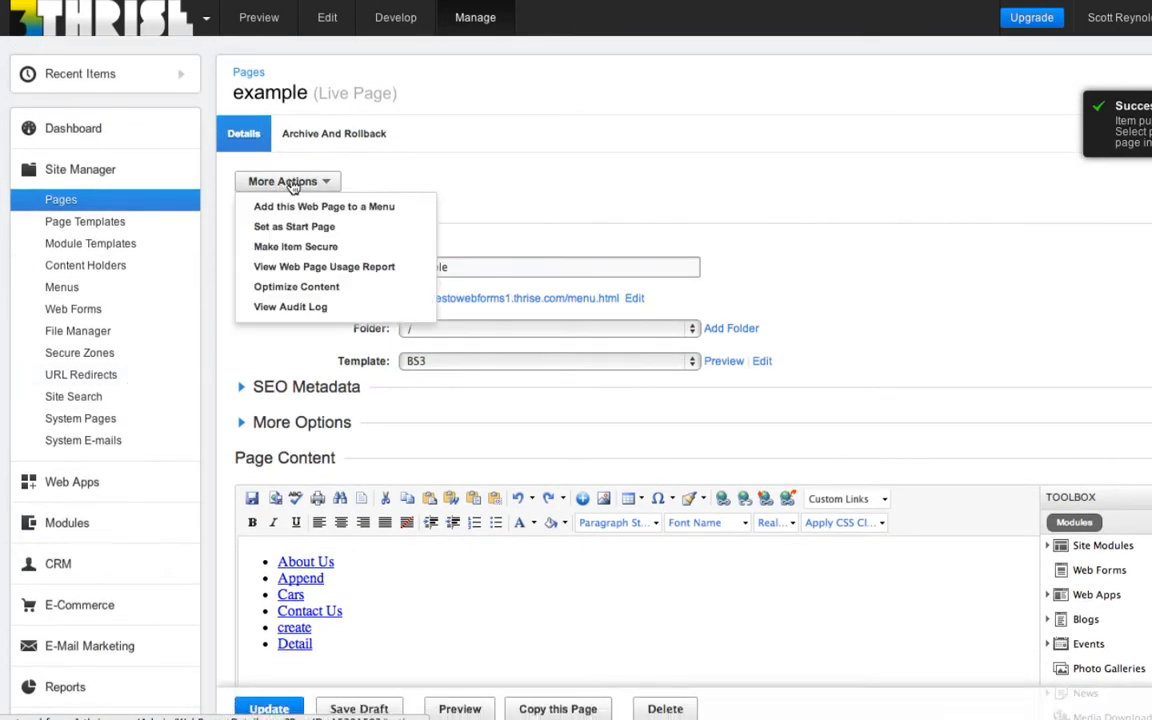
Step: Optimize content to convert Menu #1 into a menu module named 'Fast Menu'
click(296, 286)
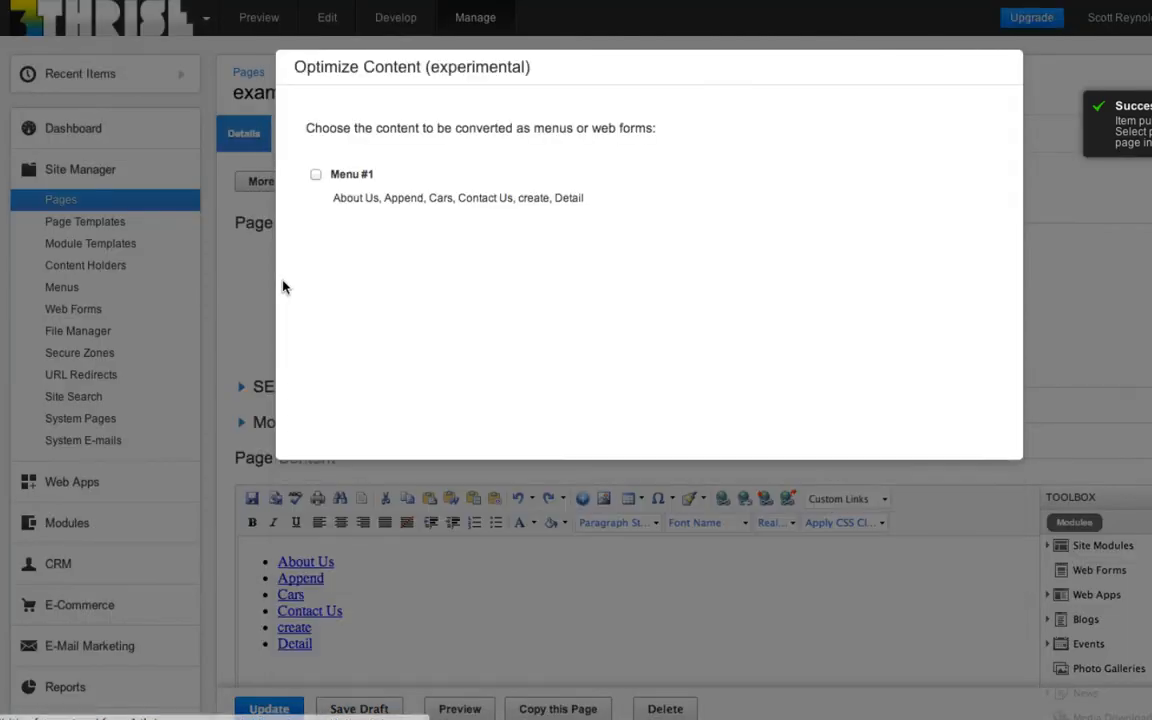
click(316, 173)
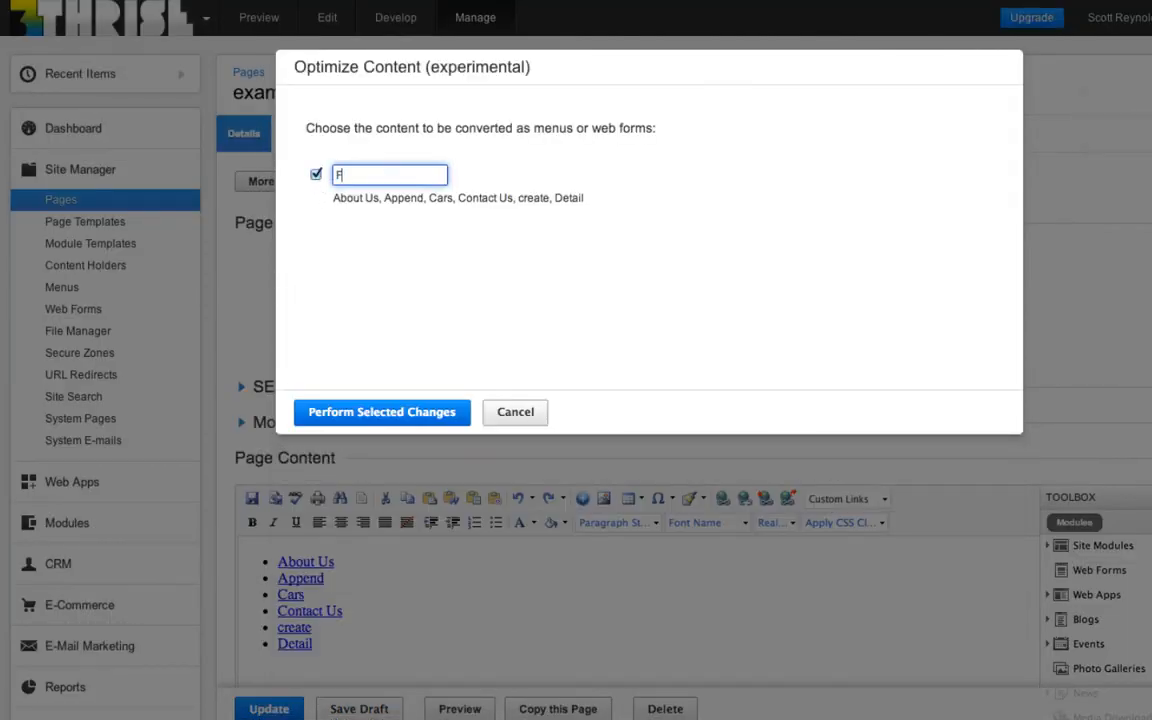
text(Fast Menu)
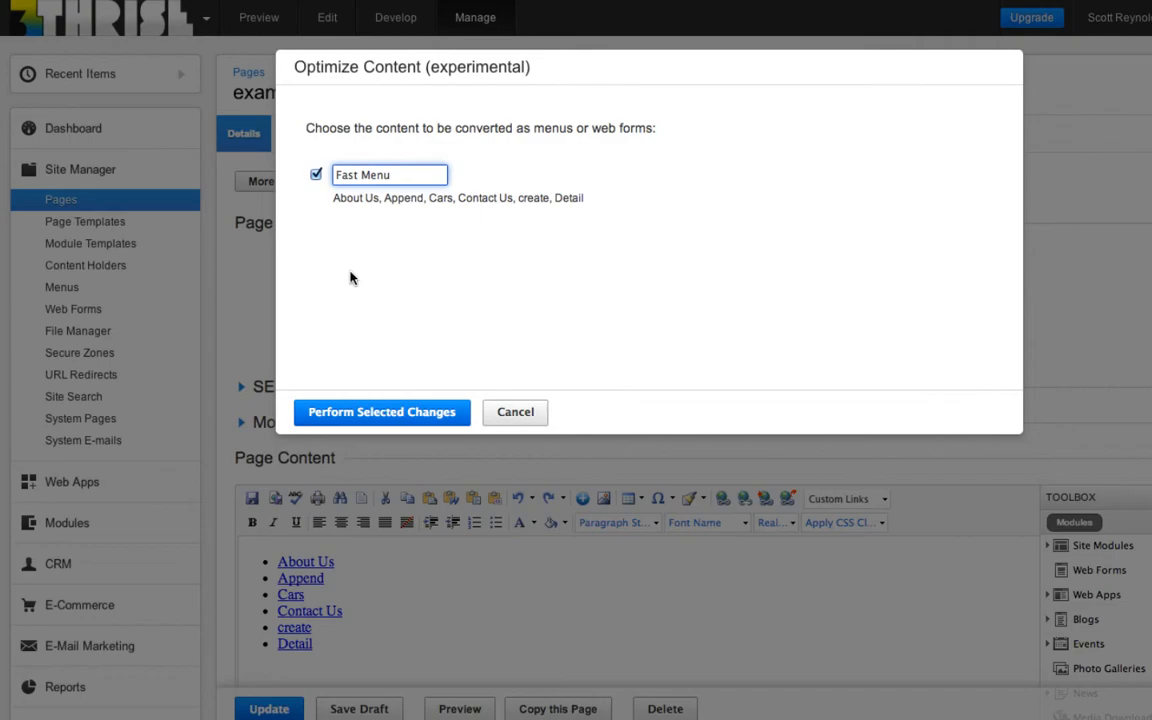
click(381, 411)
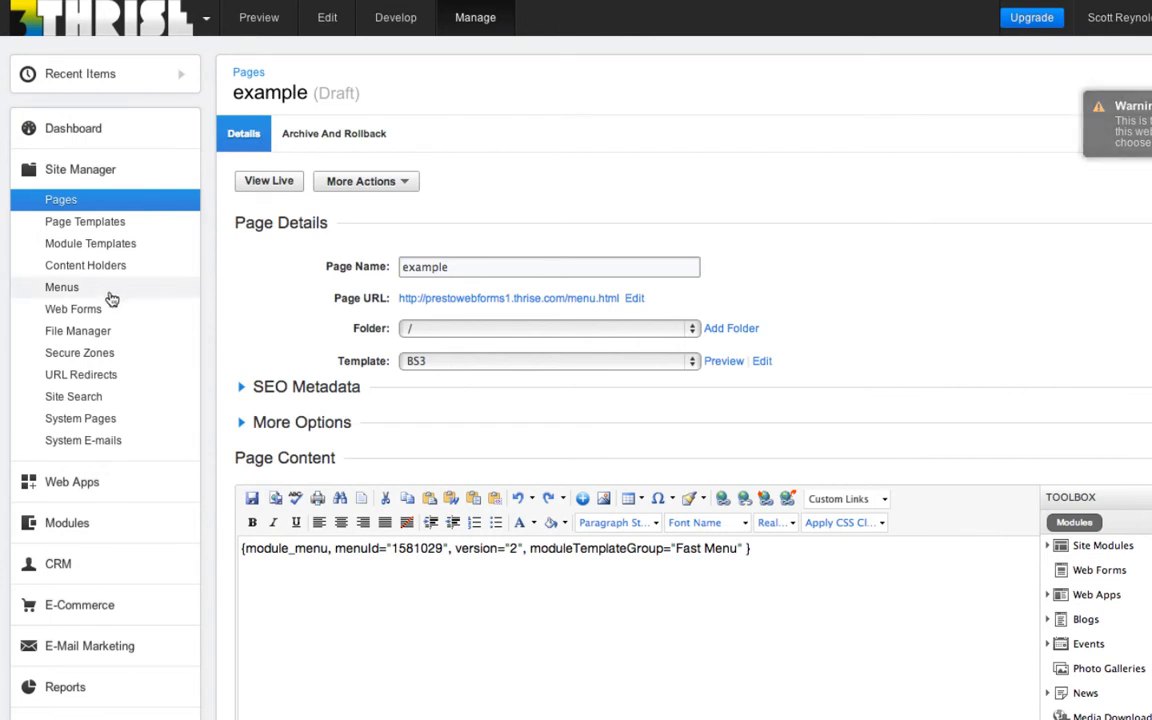
Step: View the site menus, then browse ModuleTemplates > Menu > Fast Menu in the Develop files
click(61, 287)
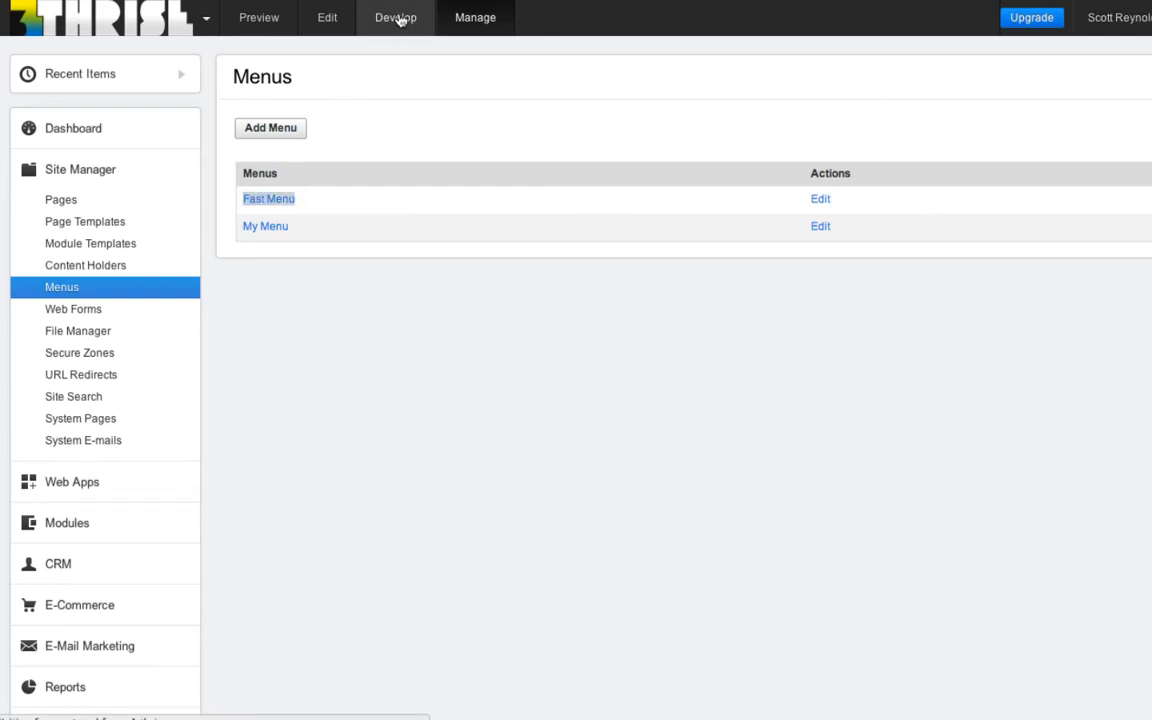
click(395, 17)
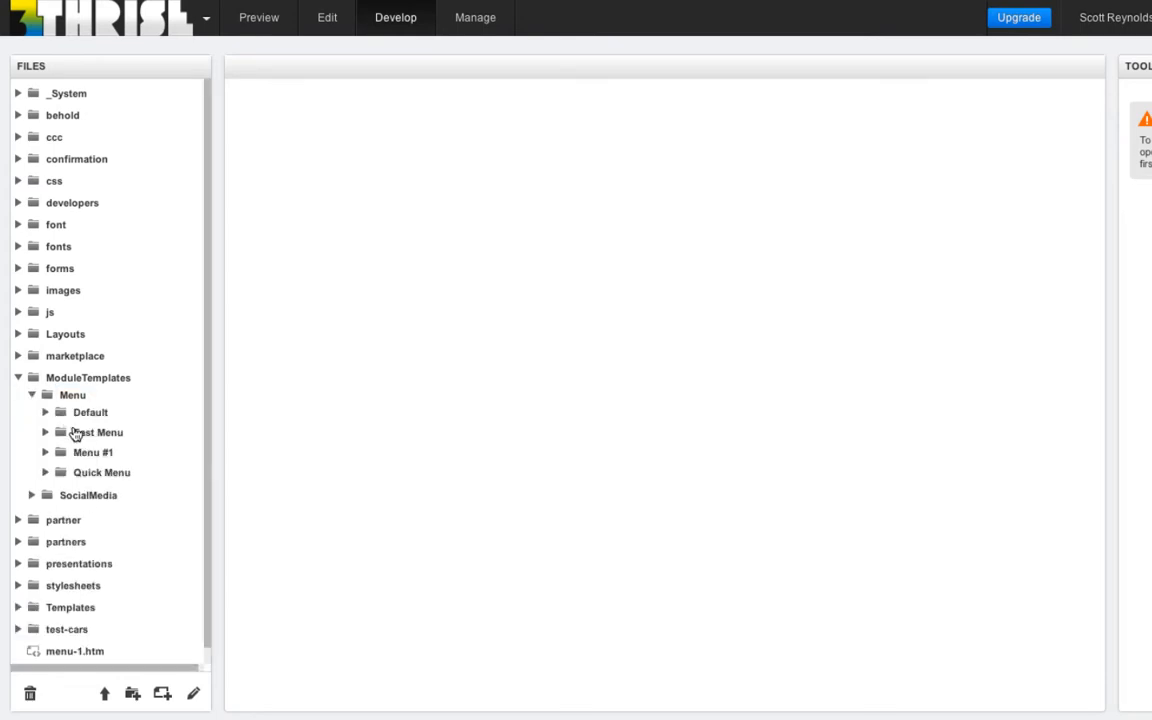
click(96, 432)
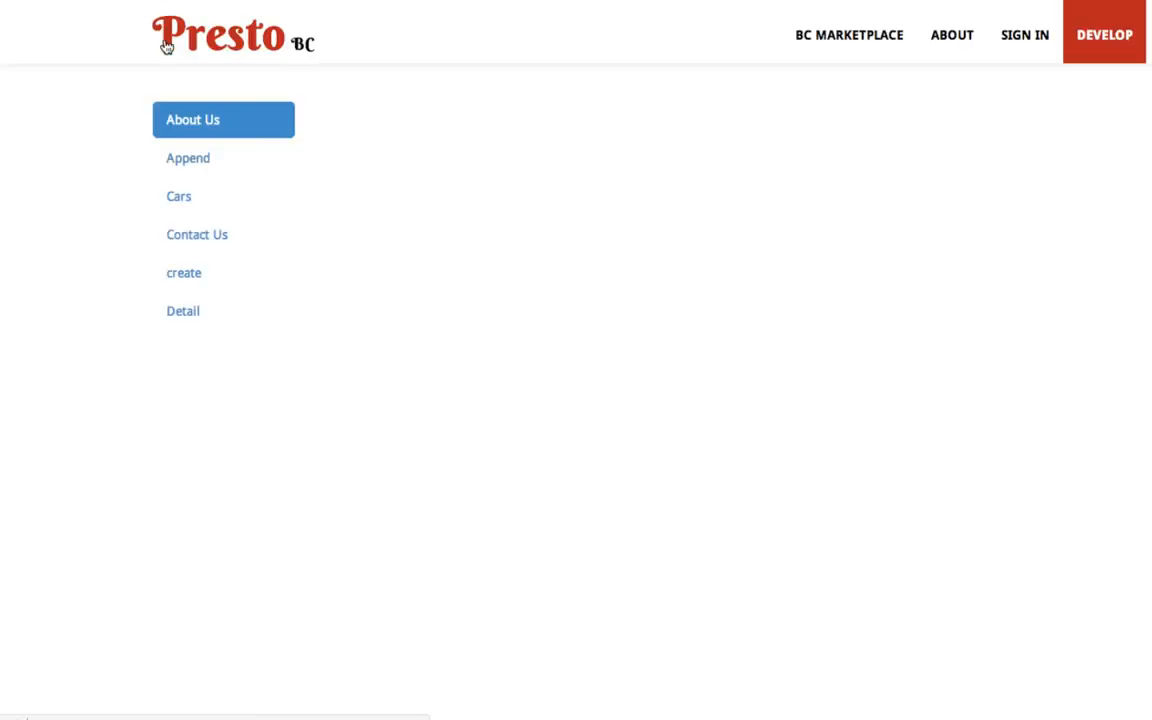
mouse_move(188, 158)
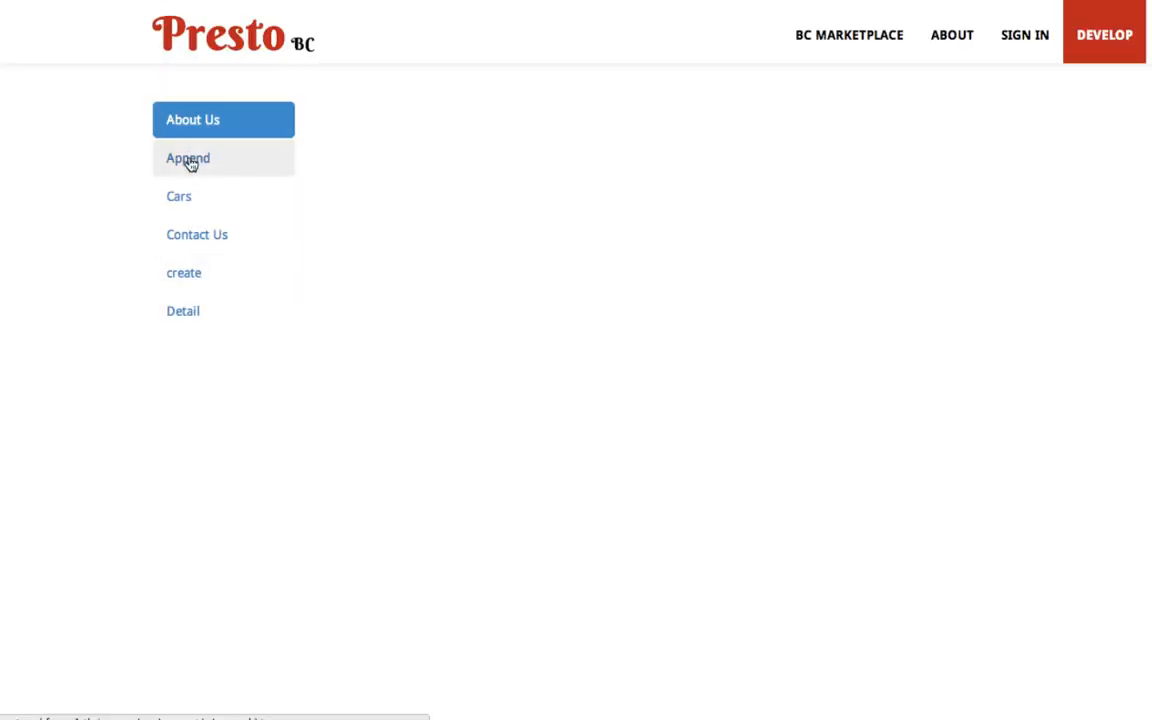